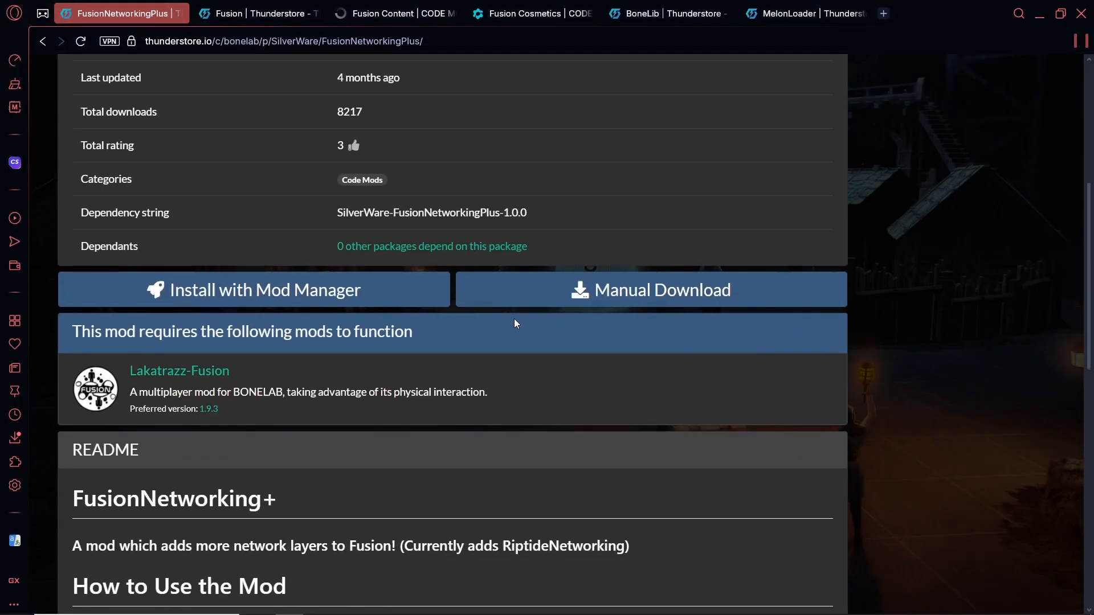
# Review the FusionNetworkingPlus, Fusion, Fusion Content and Fusion Cosmetics mod pages
pyautogui.scroll(3)
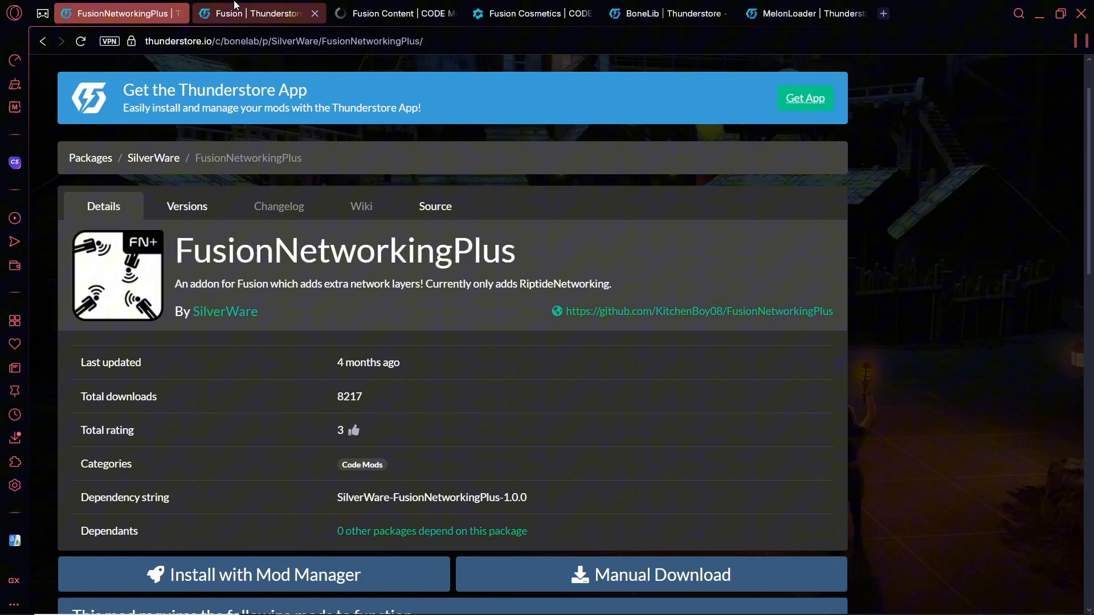
pyautogui.click(250, 13)
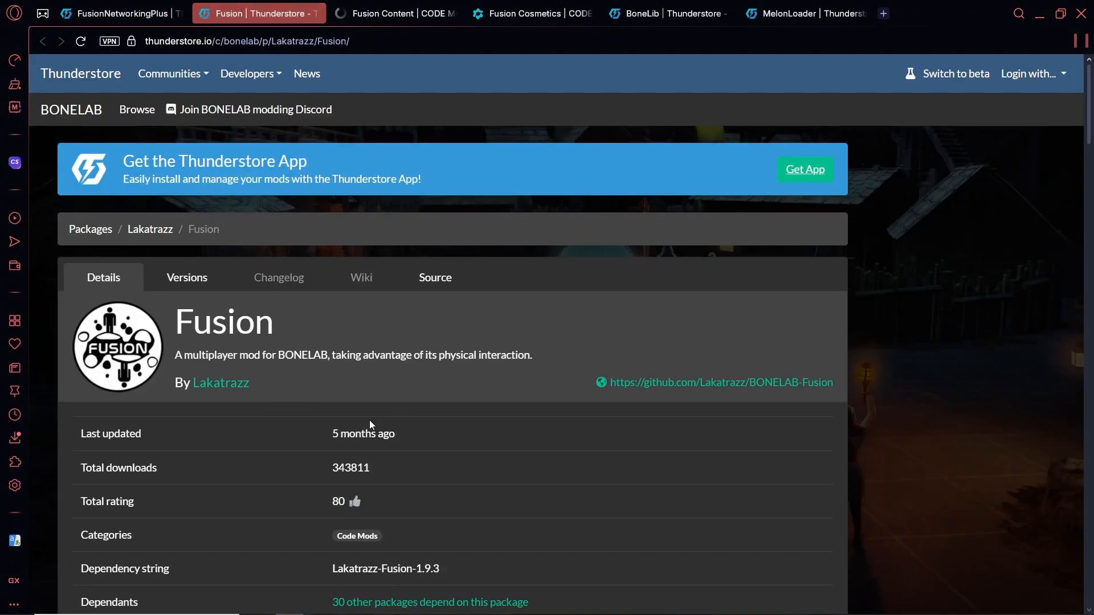
pyautogui.click(396, 14)
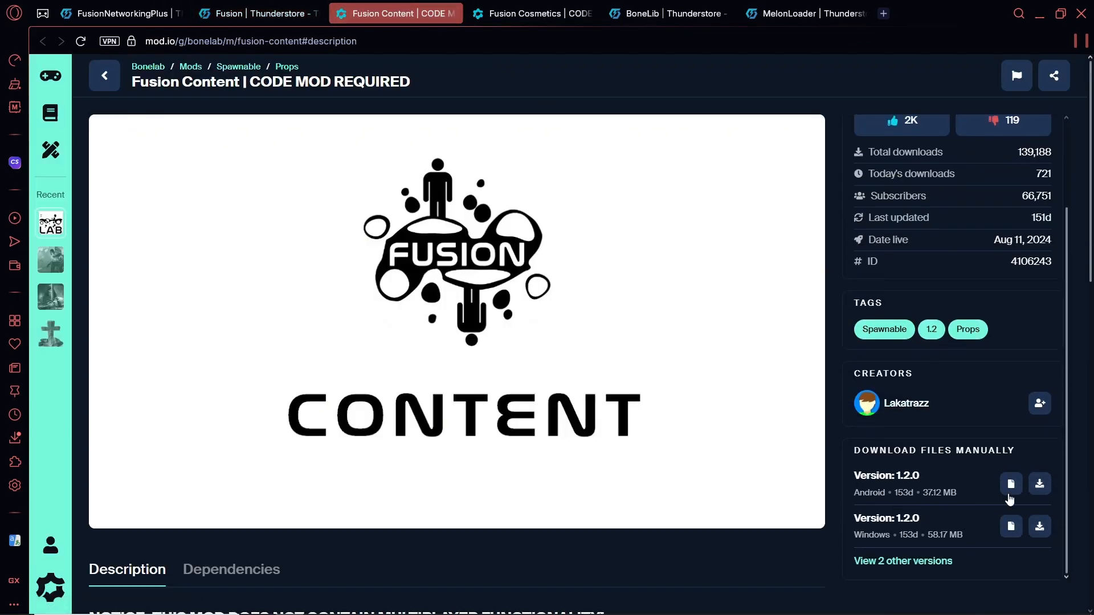
pyautogui.click(532, 14)
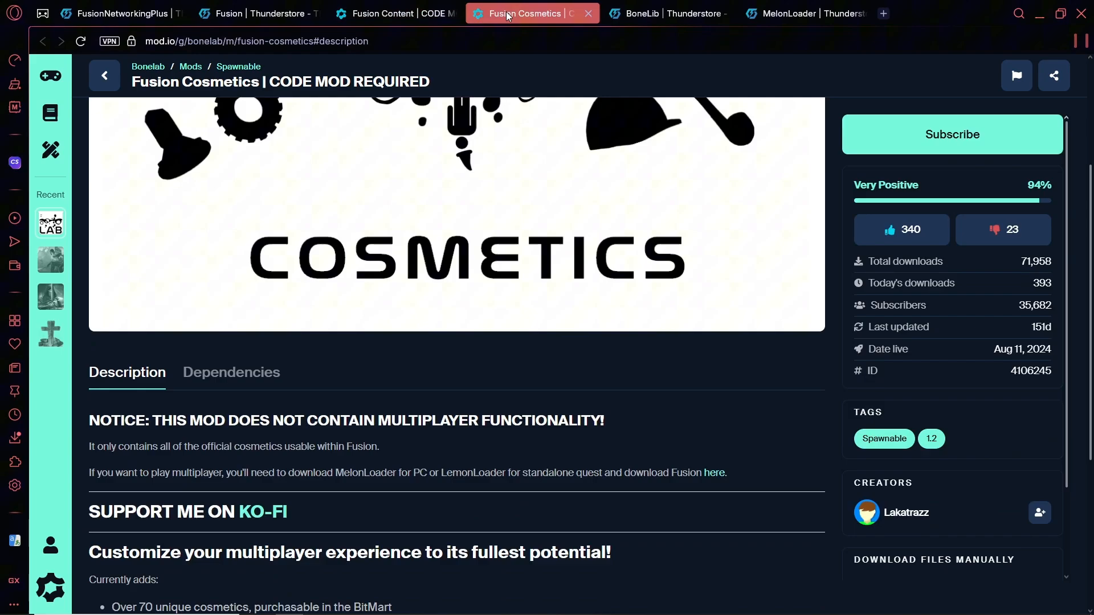
pyautogui.scroll(-3)
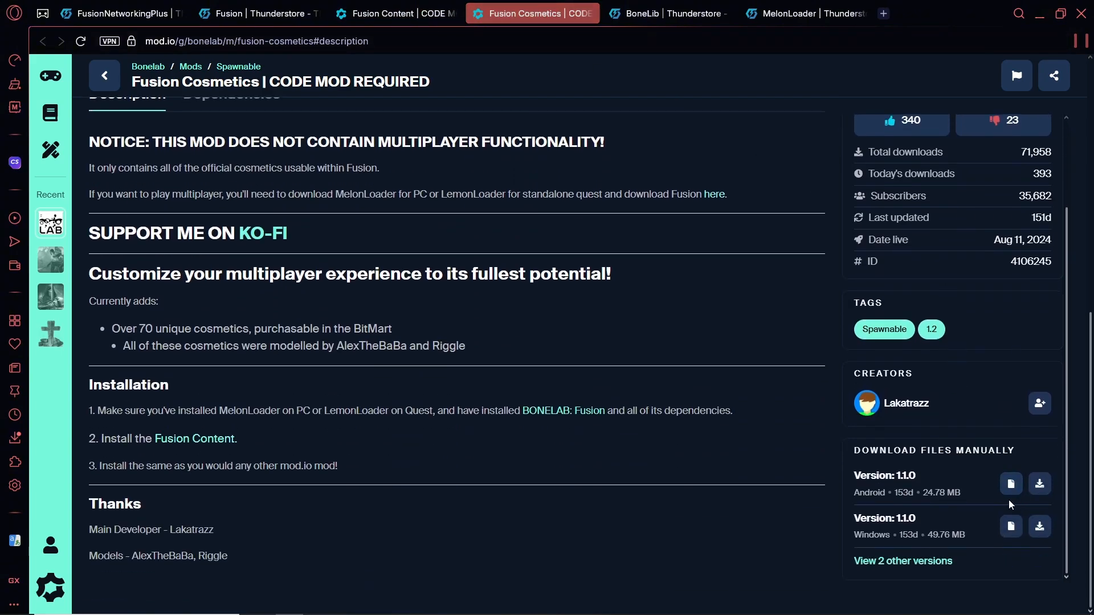
pyautogui.moveTo(728, 76)
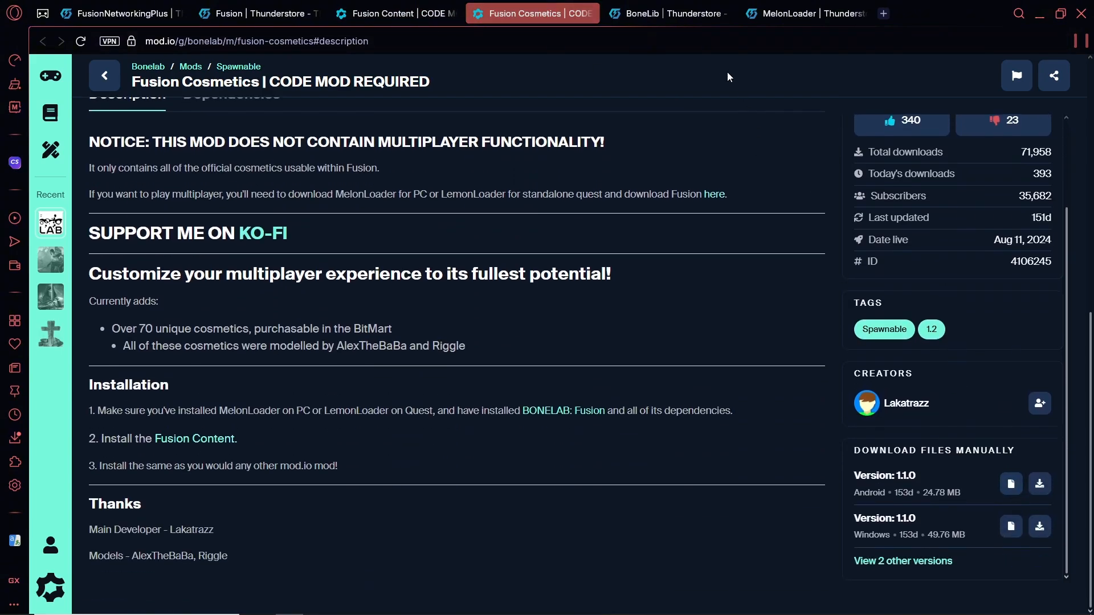
# Review the BoneLib mod page and the MelonLoader package page
pyautogui.click(668, 13)
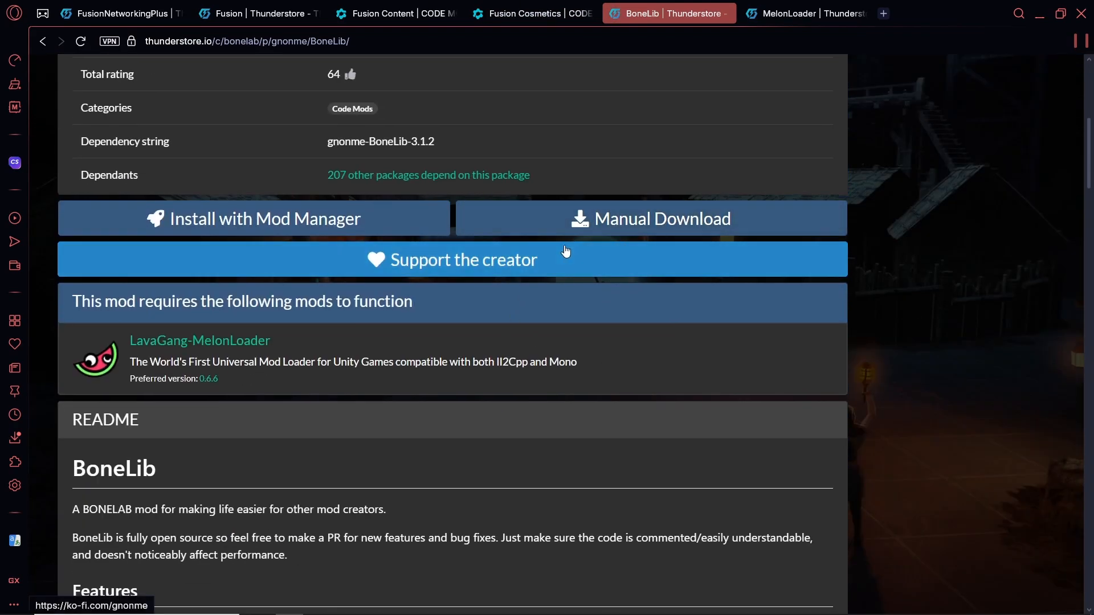
pyautogui.scroll(3)
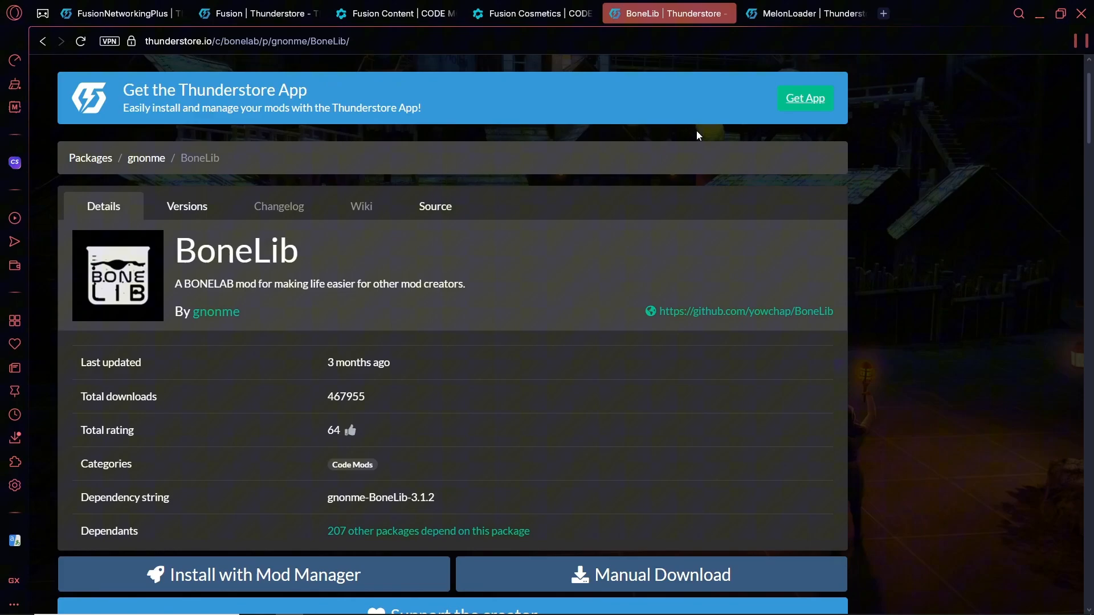
pyautogui.click(803, 12)
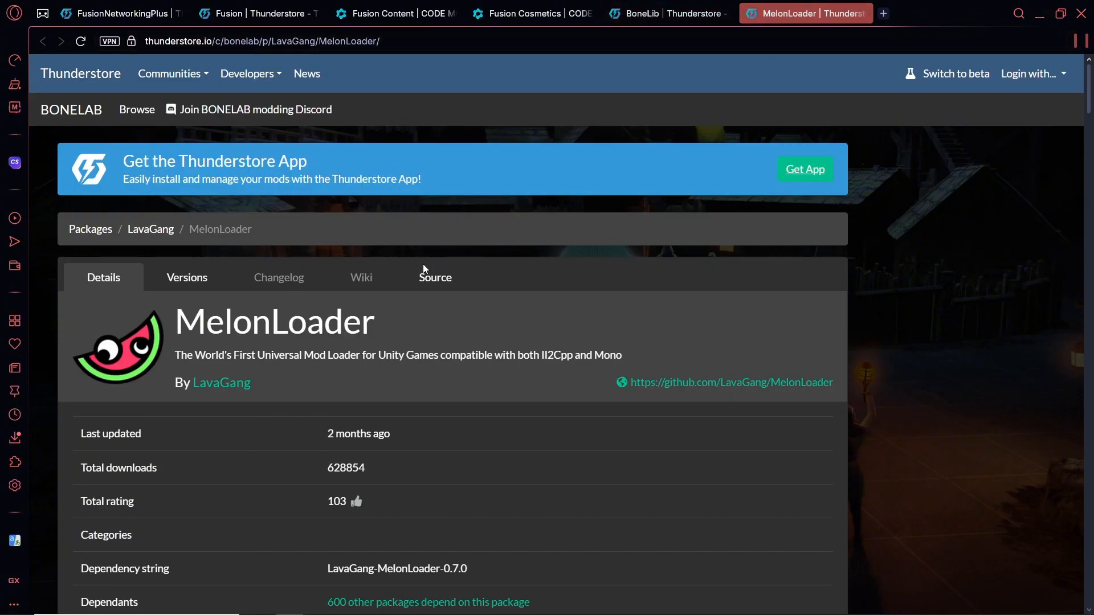
pyautogui.scroll(-3)
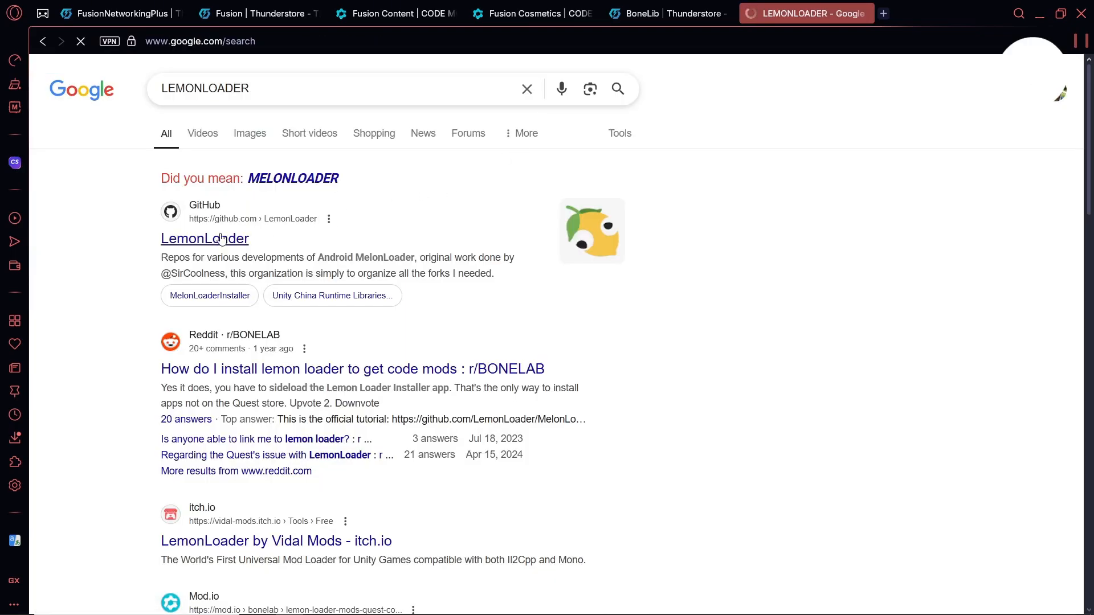
# Reach the Functional 0.5.7 Installer release in LemonLoader's MelonLoader_057 GitHub repository
pyautogui.click(204, 238)
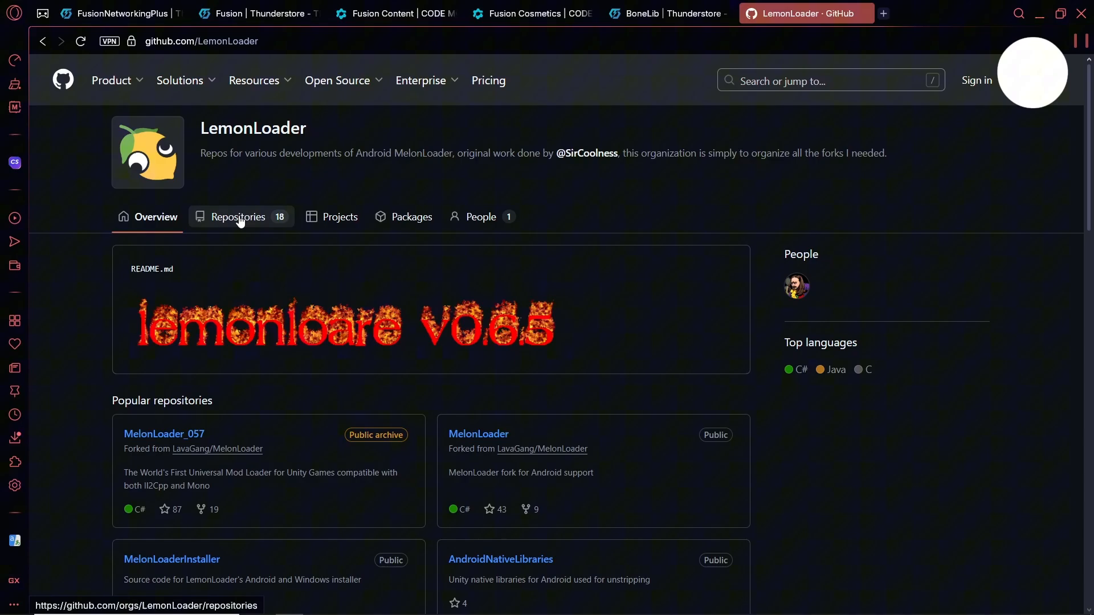
pyautogui.scroll(-3)
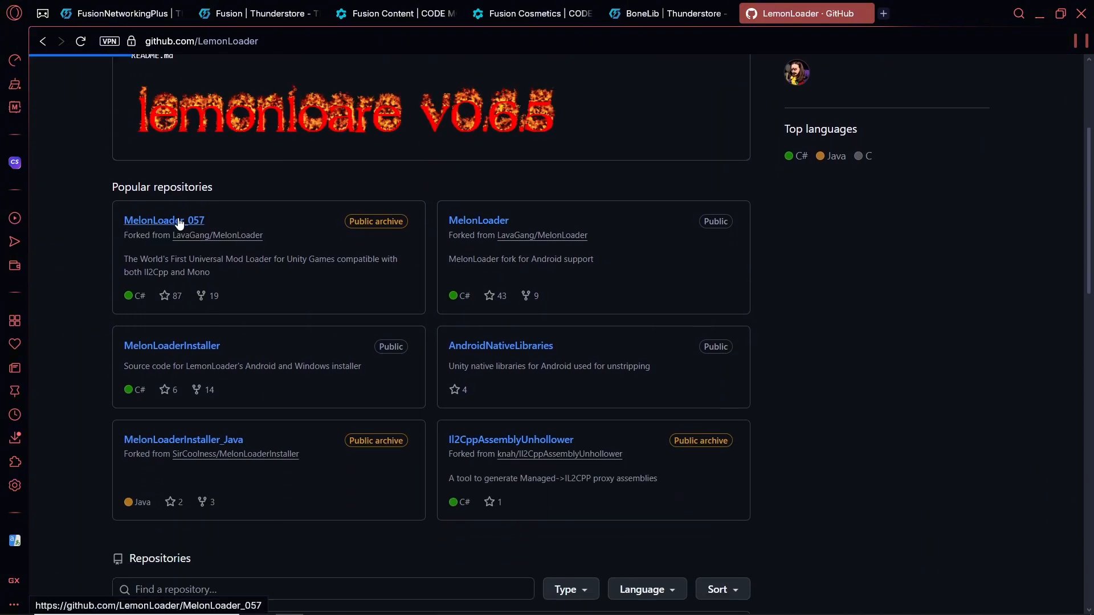
pyautogui.click(163, 220)
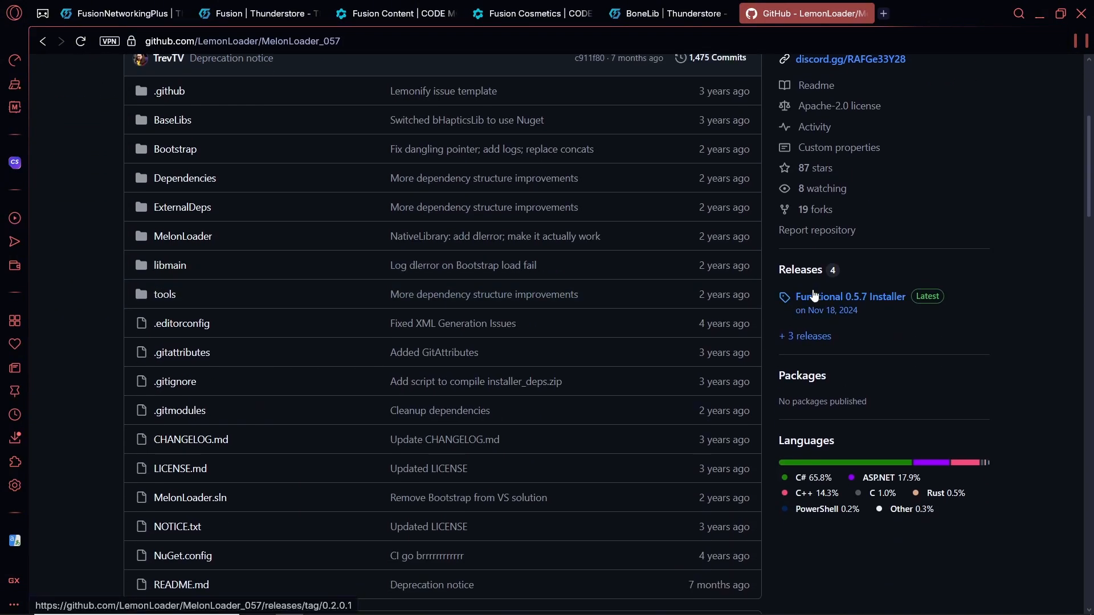
pyautogui.click(850, 296)
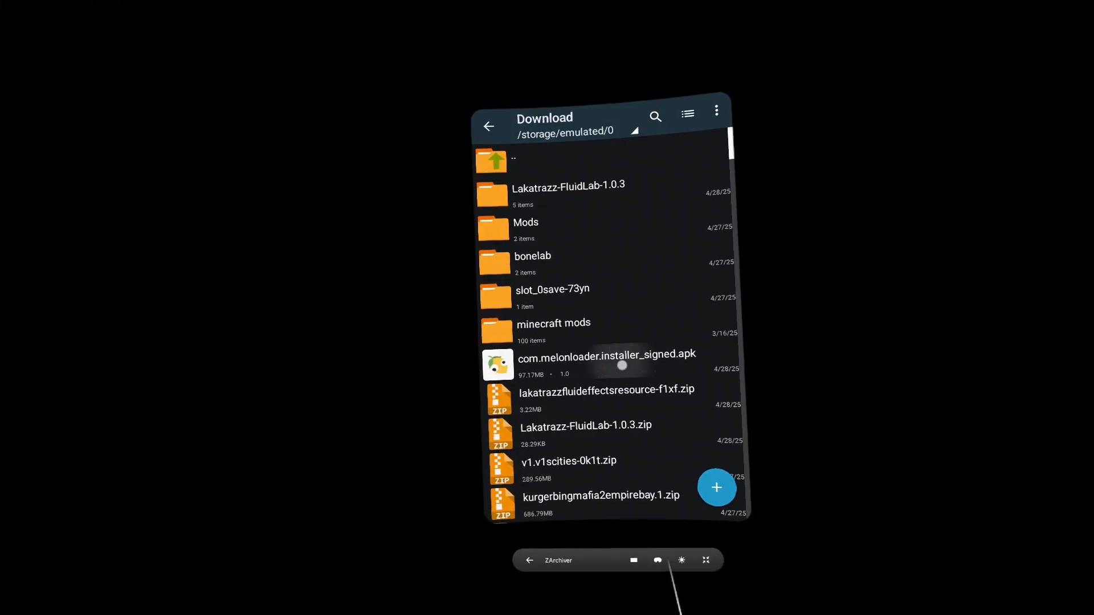
pyautogui.click(606, 365)
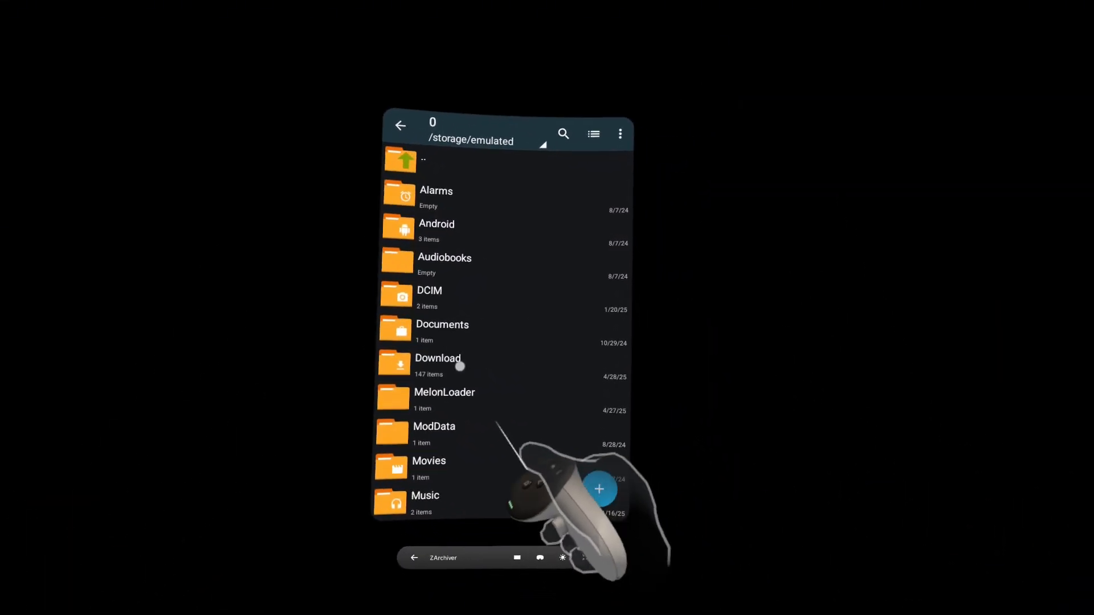
pyautogui.click(438, 357)
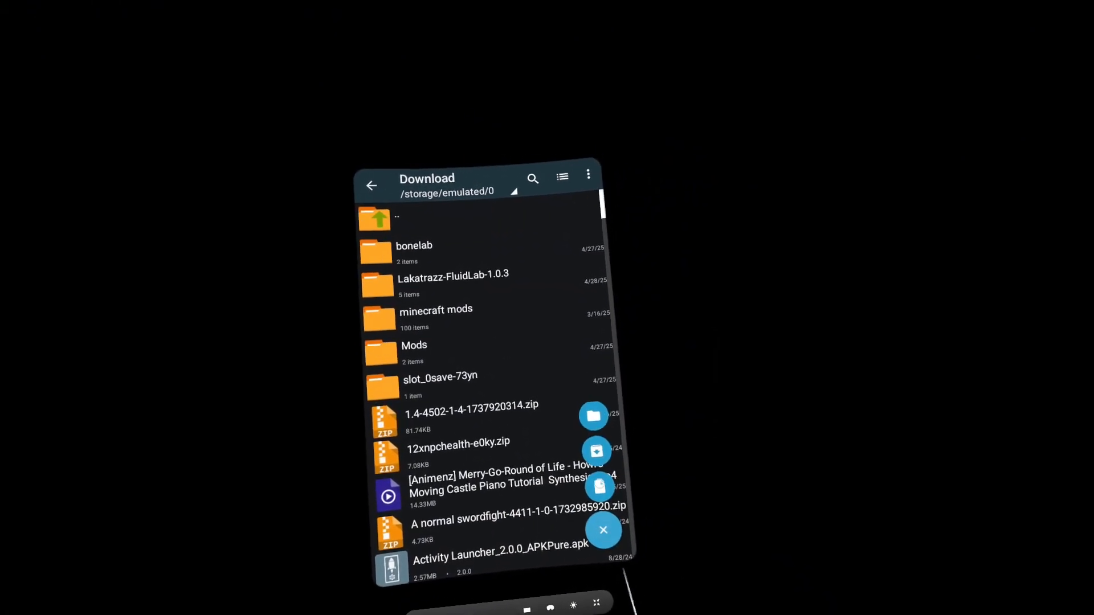
pyautogui.click(594, 416)
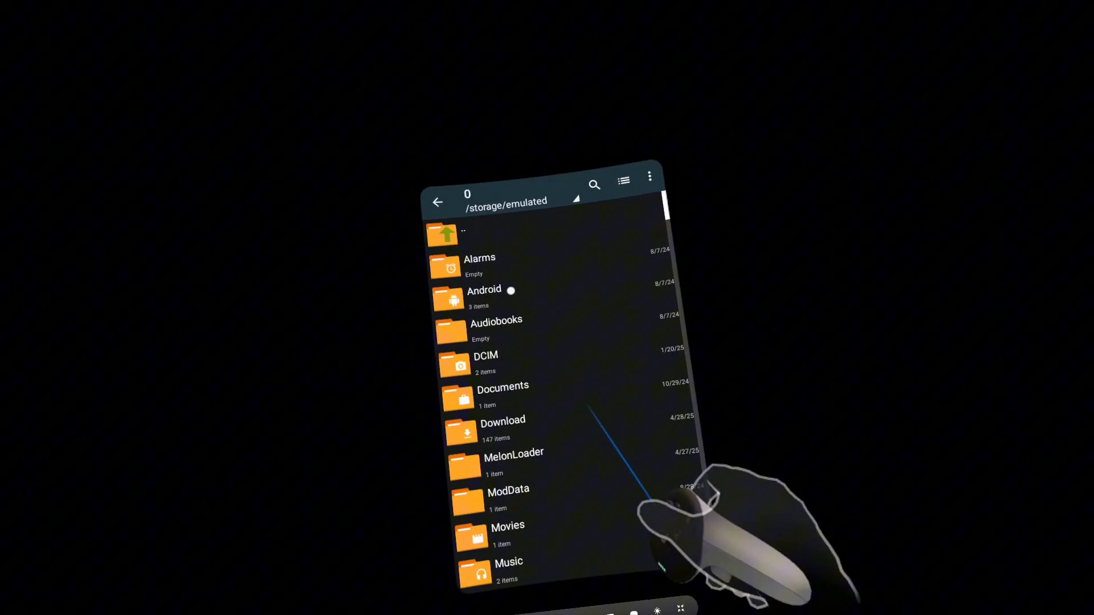
# Browse the Android obb game folders, then enter the bonelab folder in Download
pyautogui.click(484, 289)
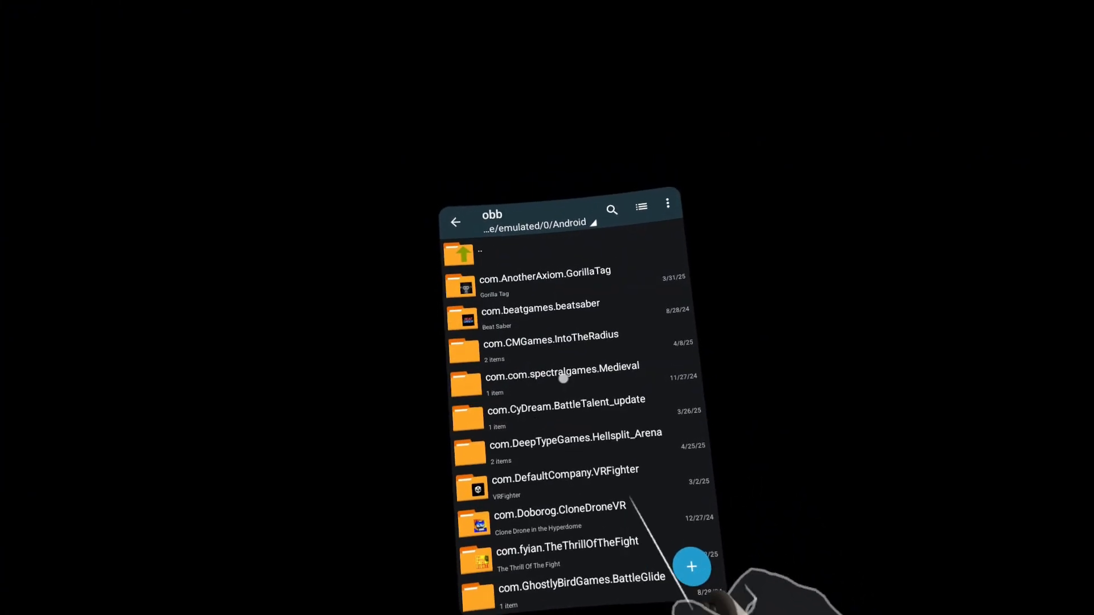
pyautogui.click(667, 204)
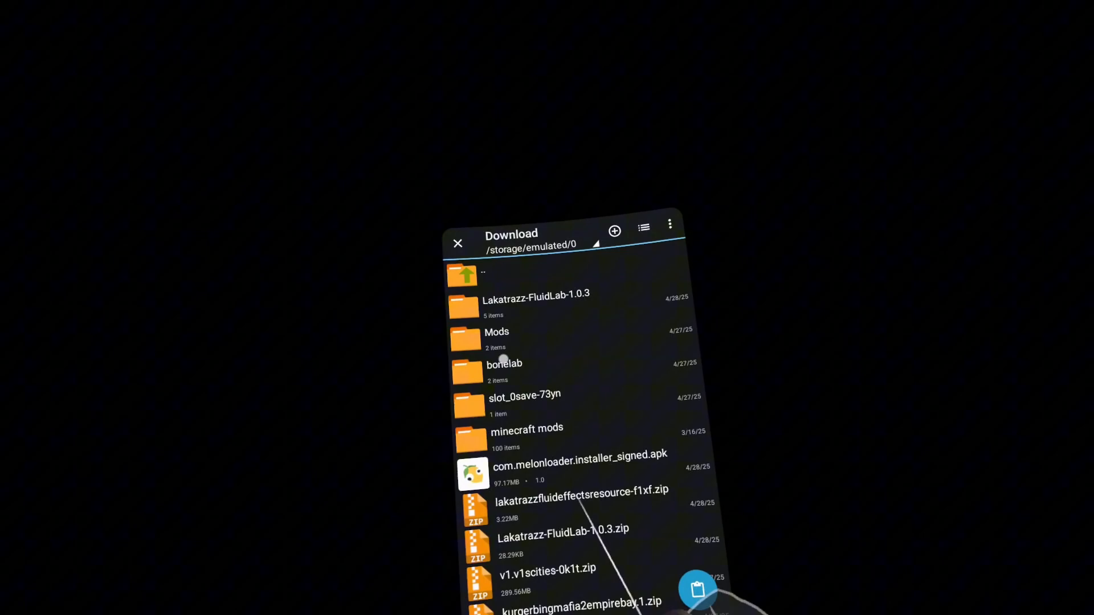
pyautogui.click(503, 371)
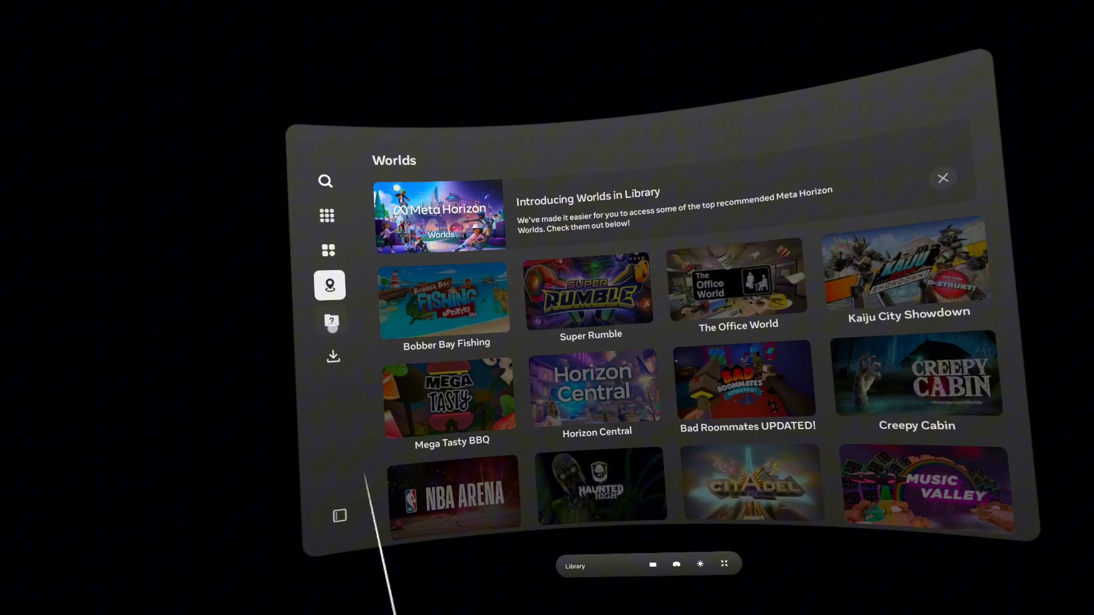
# Show the sideloaded Unknown Sources apps in the headset Library
pyautogui.click(330, 321)
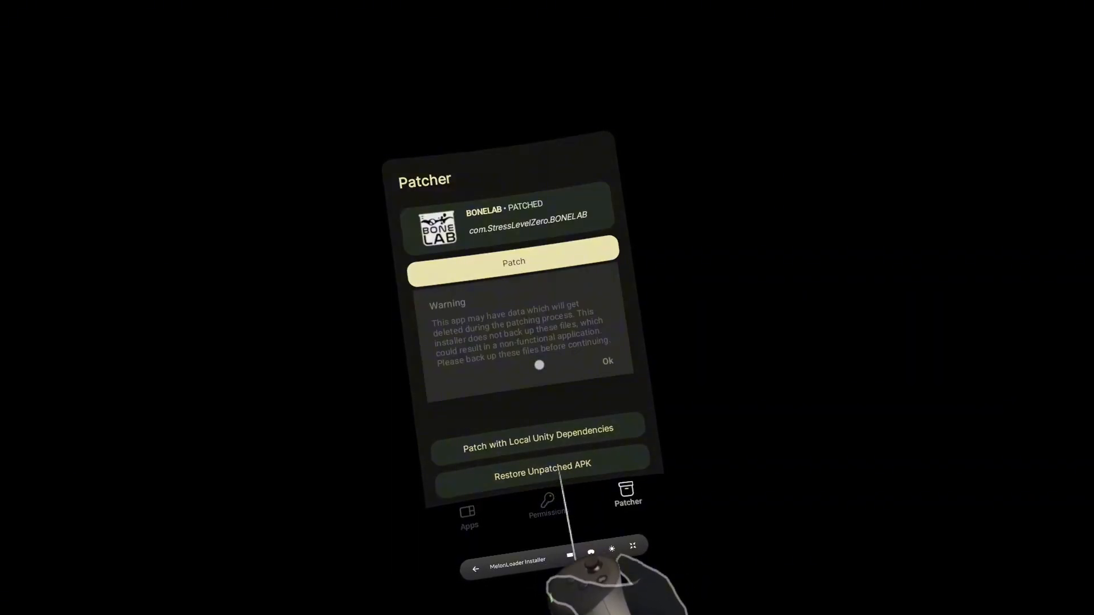
# Accept the data-loss warning so BONELAB is patched with MelonLoader
pyautogui.click(606, 362)
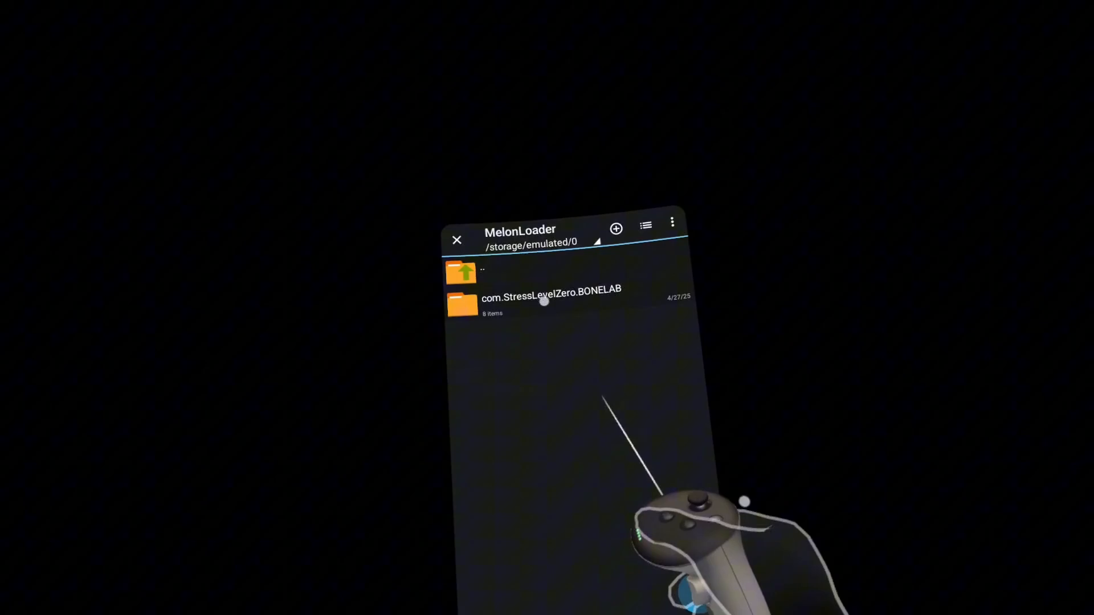
# Enter the com.StressLevelZero.BONELAB folder inside /storage/emulated/0/MelonLoader
pyautogui.click(551, 288)
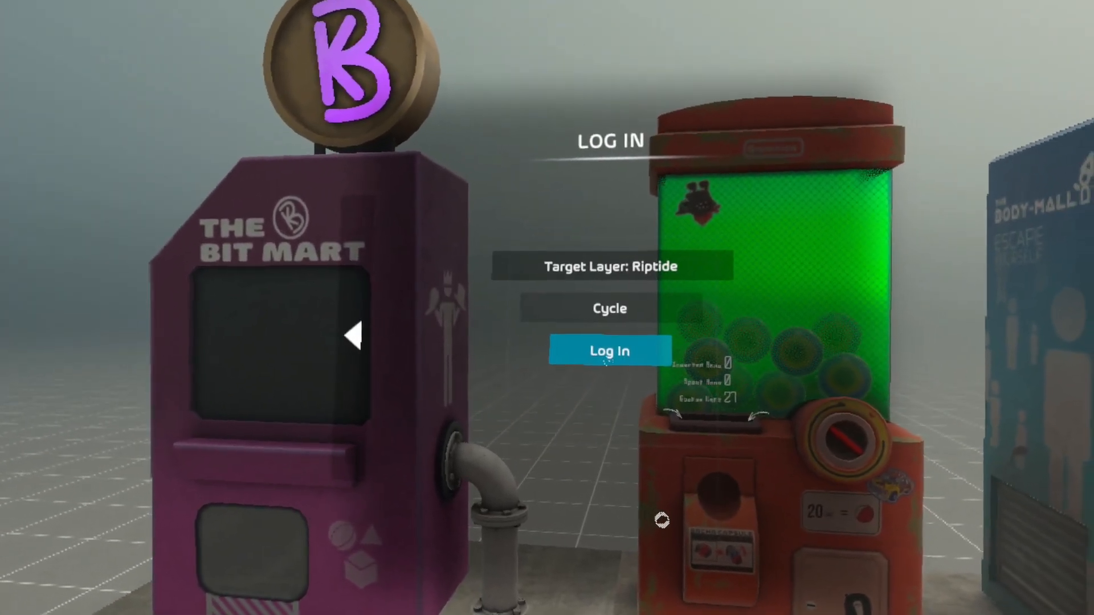
# Log Fusion in on the Riptide target layer and choose Enter Code in Matchmaking
pyautogui.click(608, 309)
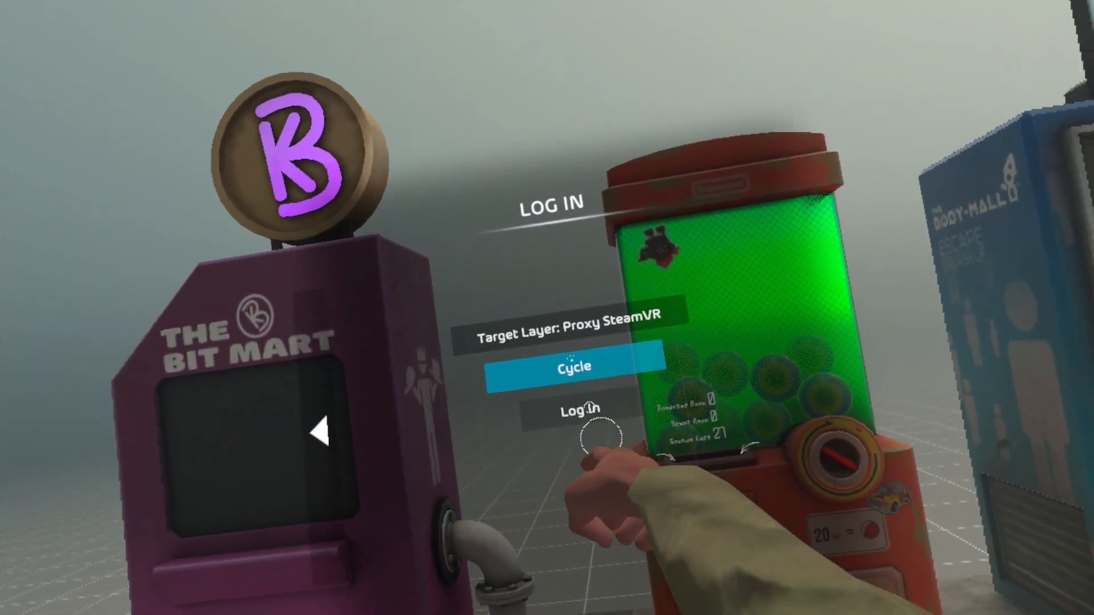
pyautogui.click(573, 364)
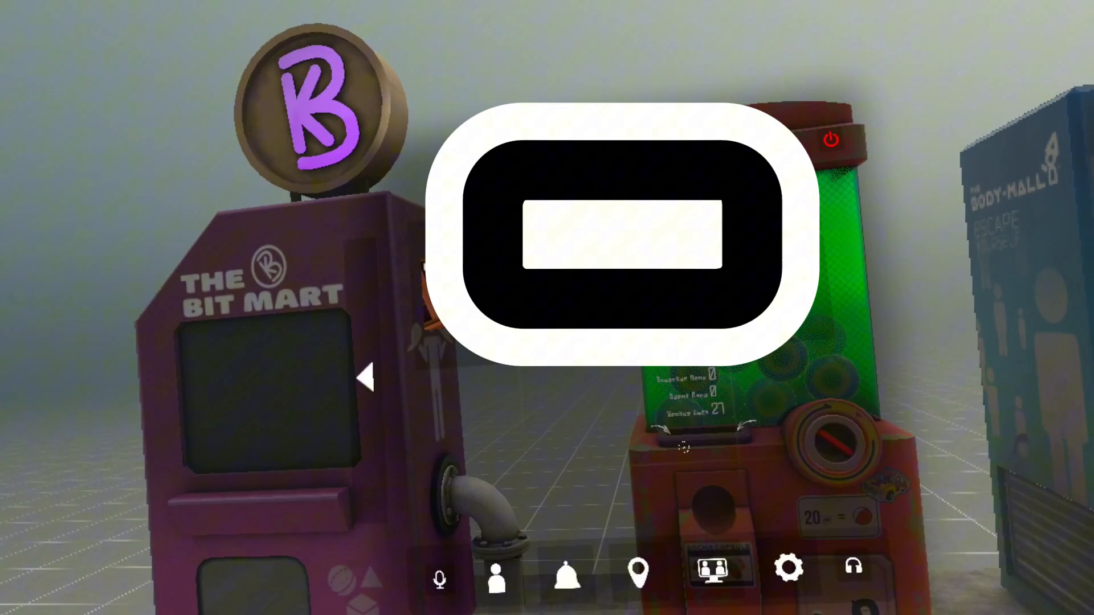
pyautogui.click(627, 557)
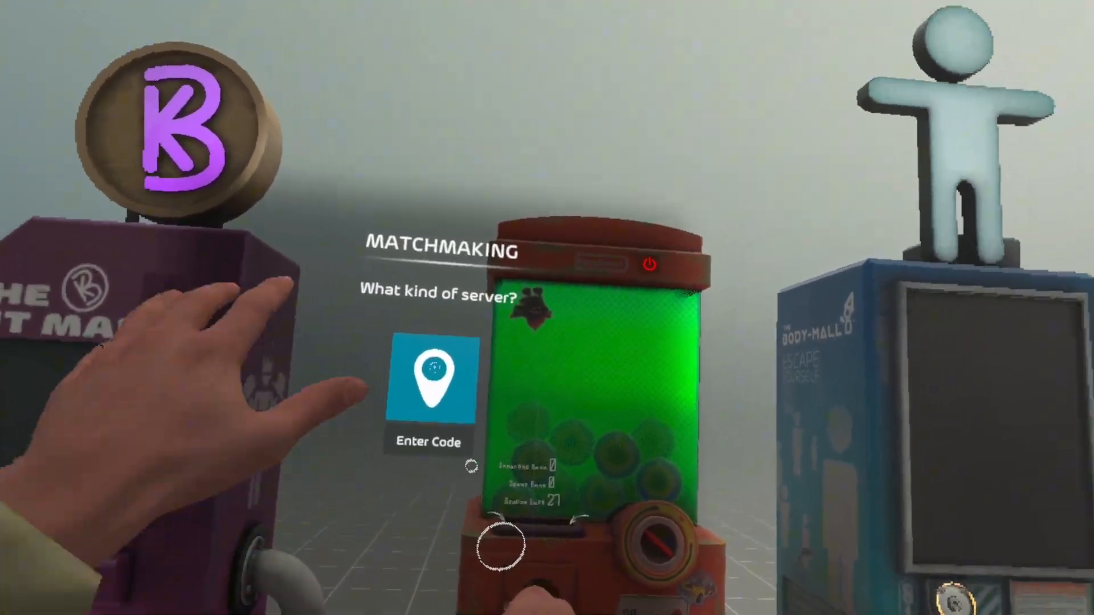
pyautogui.click(427, 380)
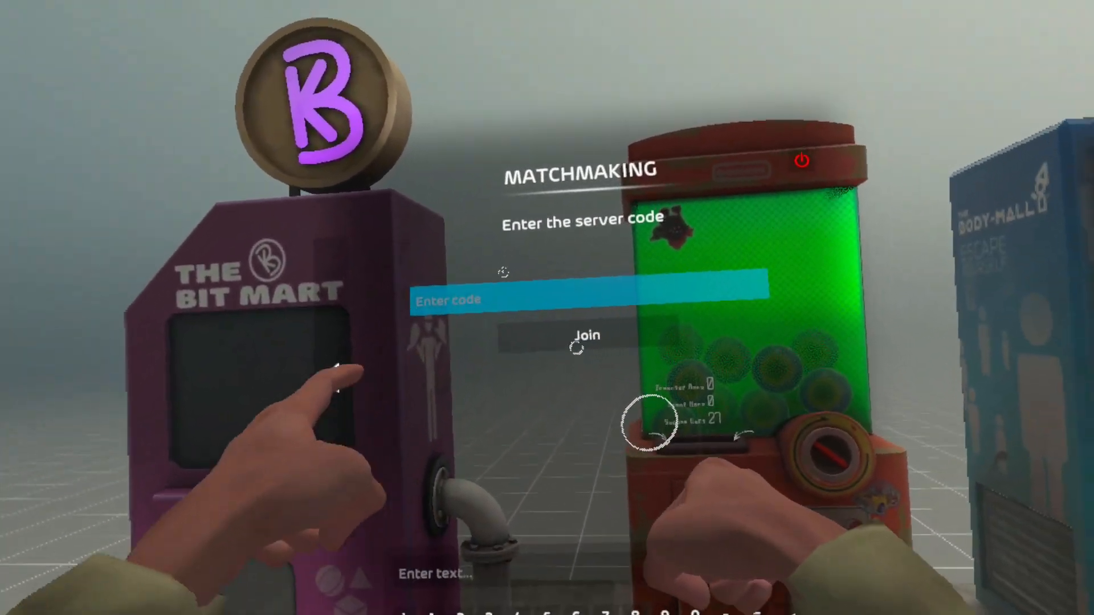